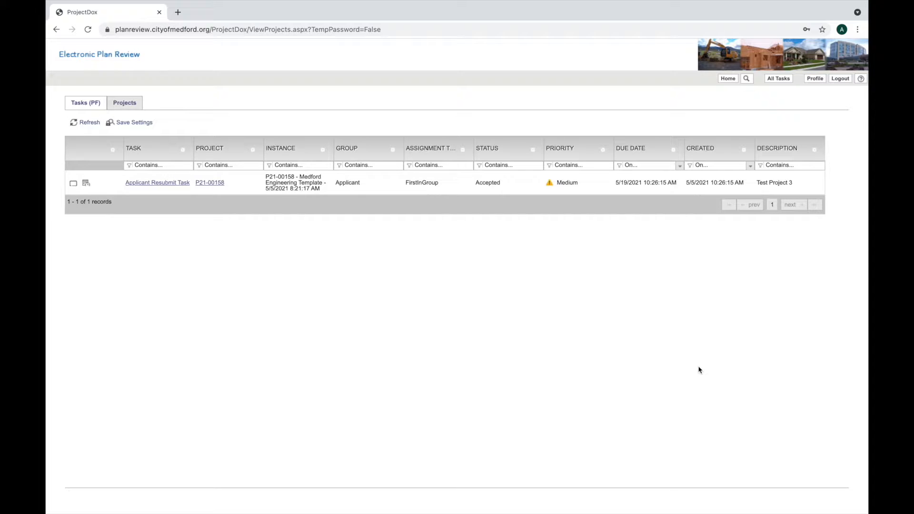
{"action": "mouse_move", "coordinate": [532, 241]}
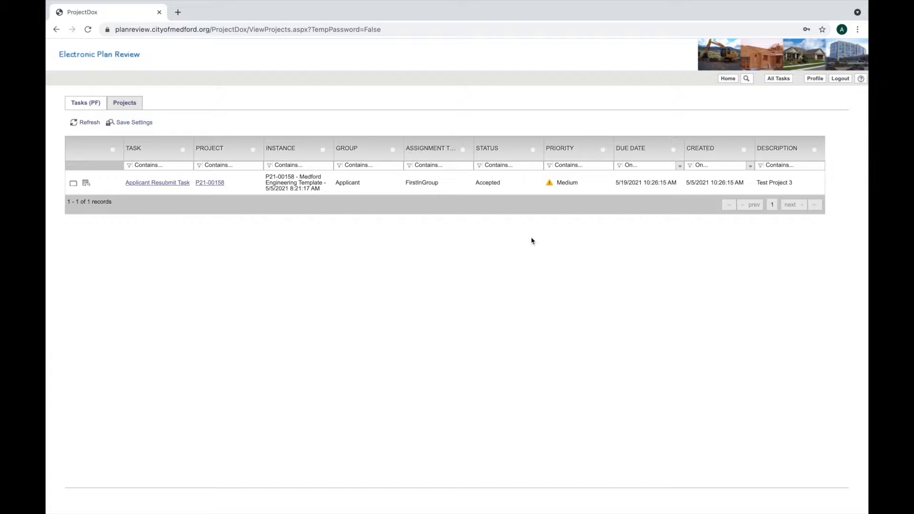
{"action": "mouse_move", "coordinate": [341, 259]}
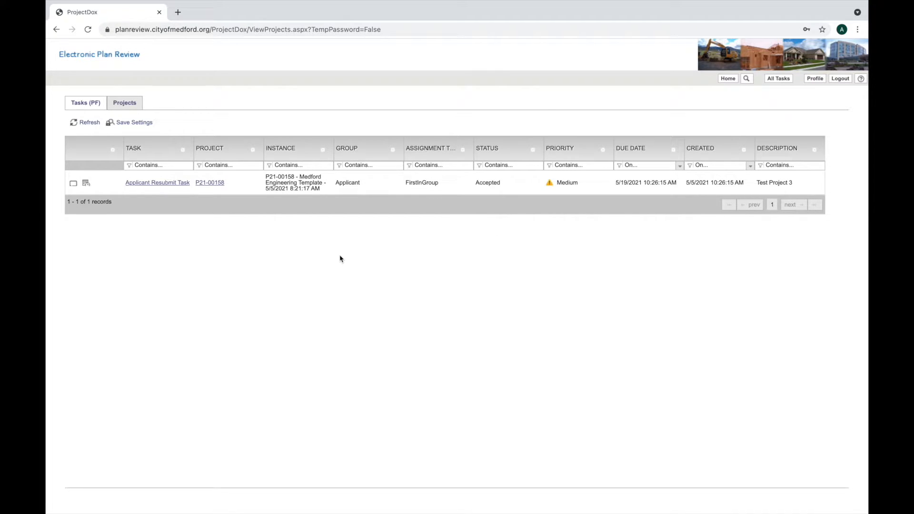
{"action": "mouse_move", "coordinate": [331, 241]}
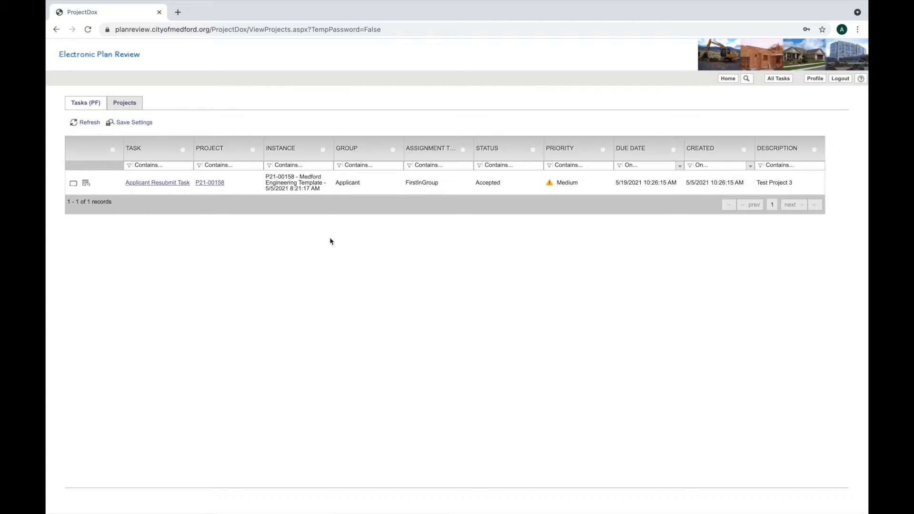
{"action": "mouse_move", "coordinate": [210, 185]}
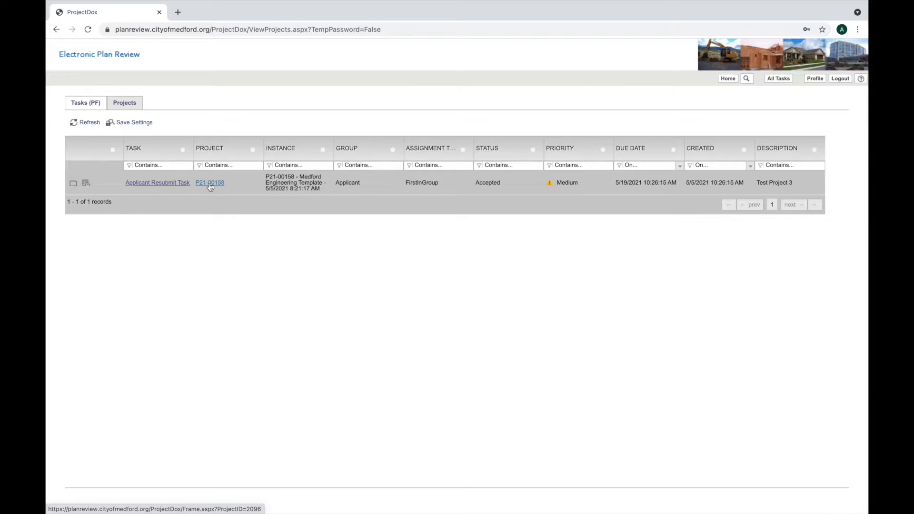
Show project P21-00158's Drawings folder with its existing plans PDF
{"action": "left_click", "coordinate": [210, 182]}
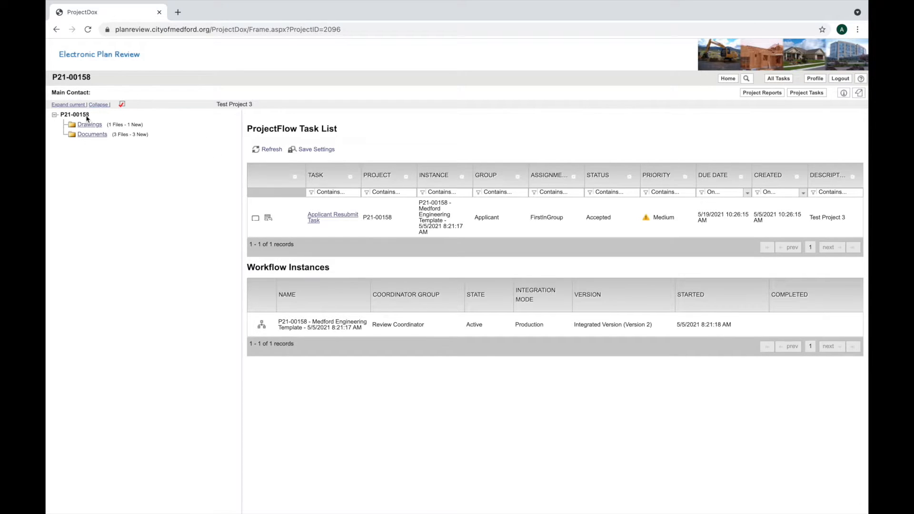
{"action": "left_click", "coordinate": [90, 123]}
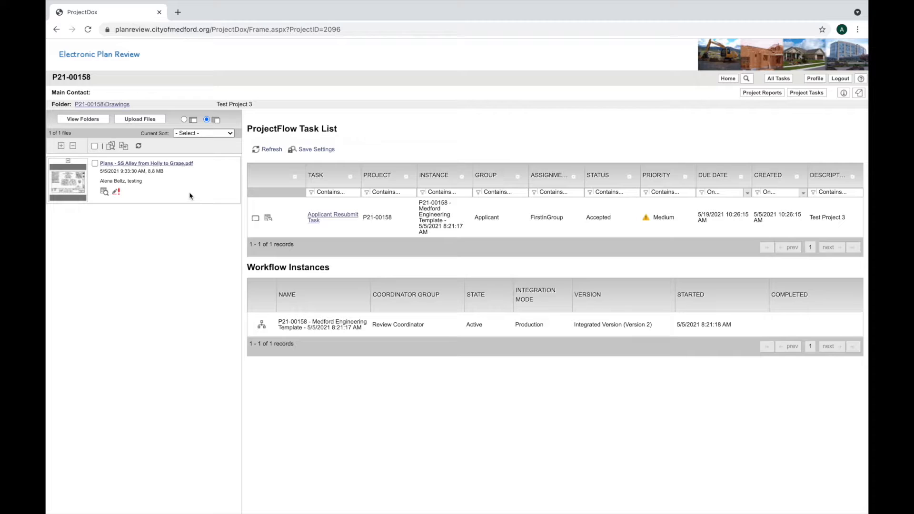
{"action": "mouse_move", "coordinate": [236, 168]}
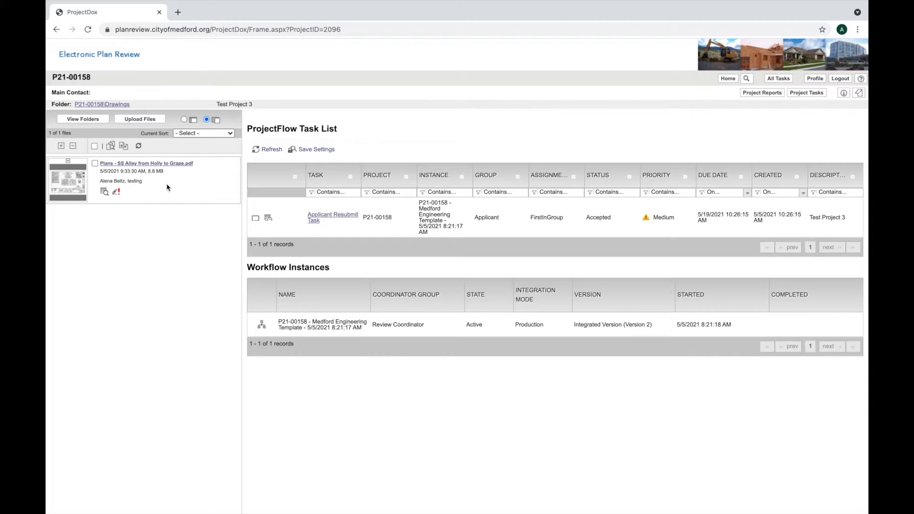
{"action": "mouse_move", "coordinate": [168, 190]}
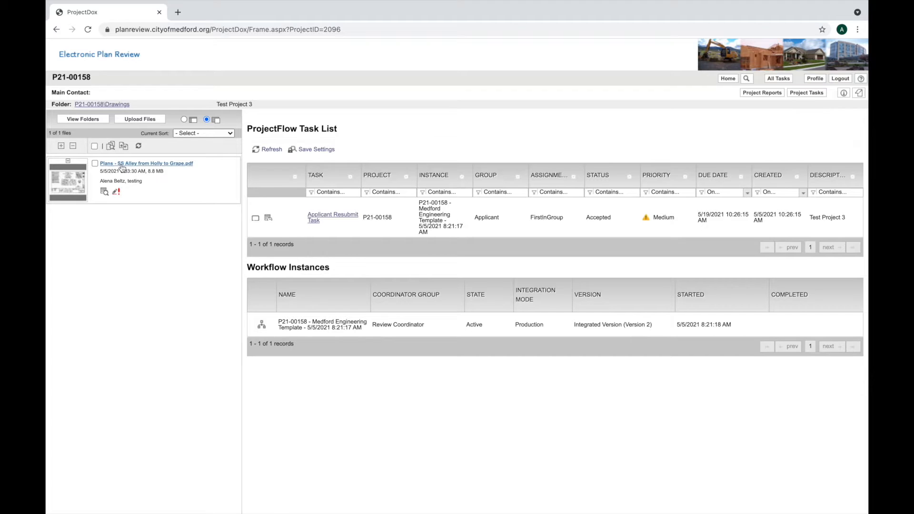
{"action": "mouse_move", "coordinate": [174, 170]}
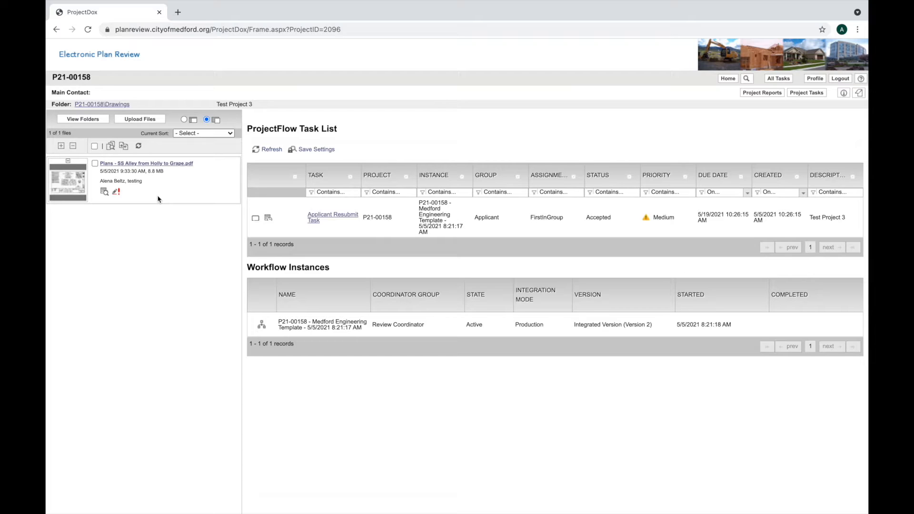
{"action": "mouse_move", "coordinate": [164, 200]}
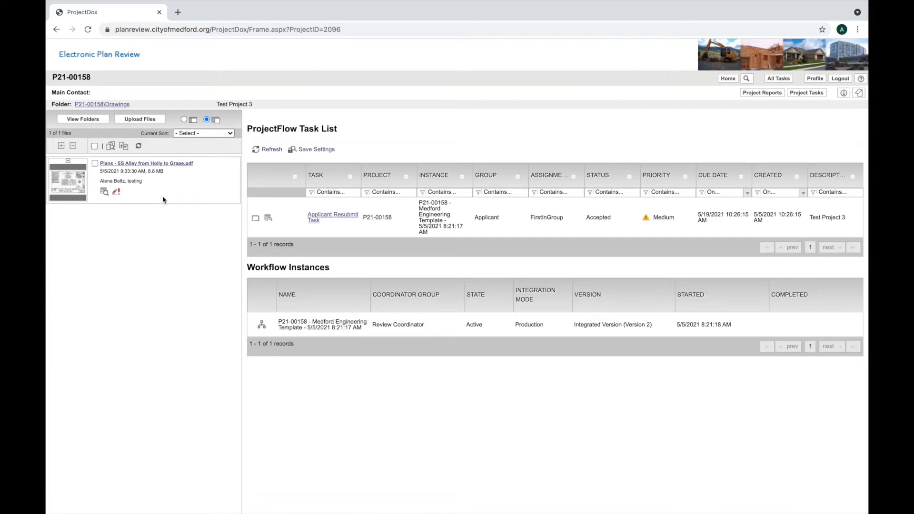
{"action": "mouse_move", "coordinate": [160, 186]}
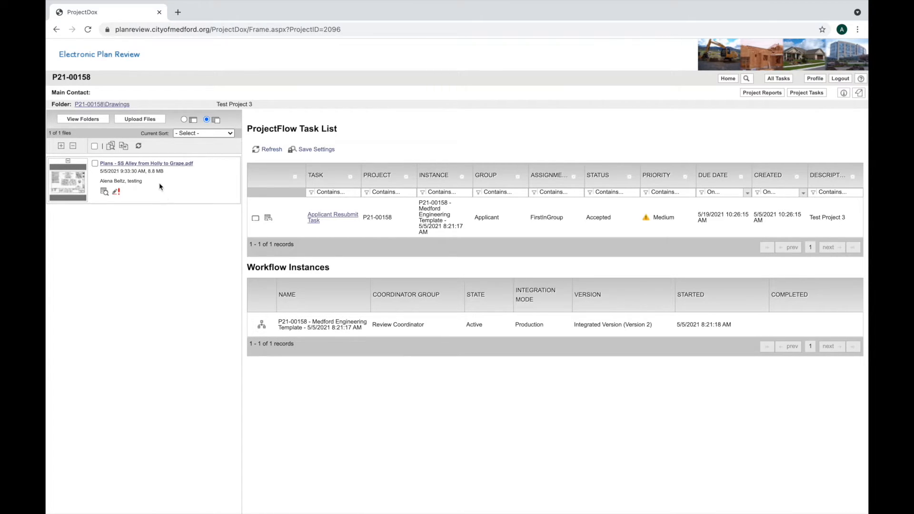
{"action": "mouse_move", "coordinate": [143, 121]}
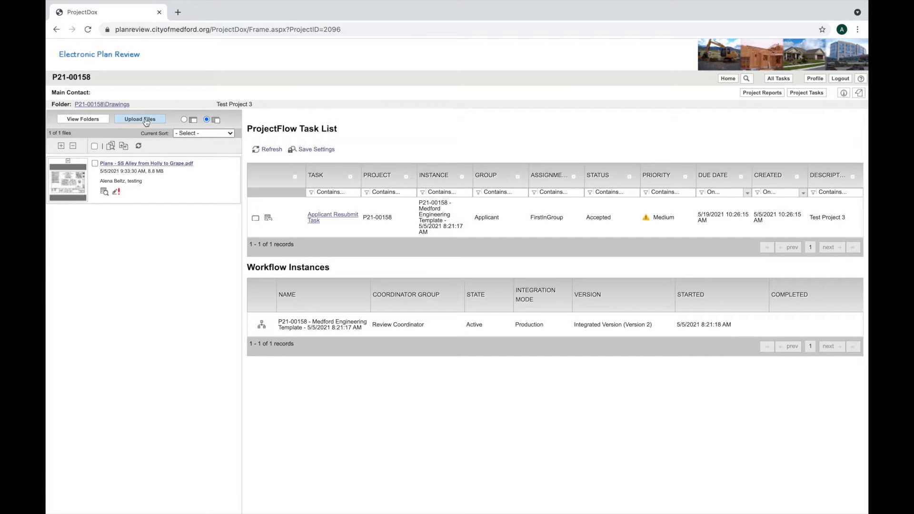
Queue 'Plans - SS Alley from Holly to Grape.pdf' from Documents for upload to Drawings
{"action": "left_click", "coordinate": [140, 119]}
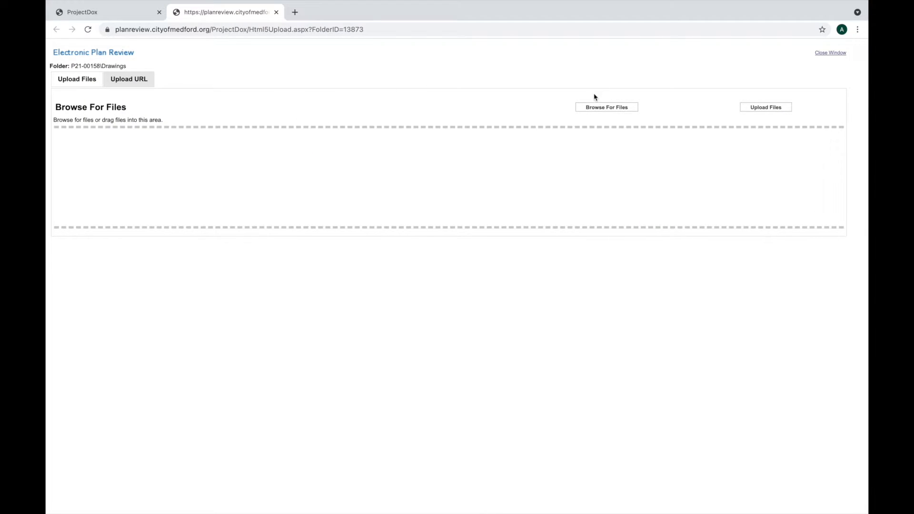
{"action": "left_click", "coordinate": [607, 107]}
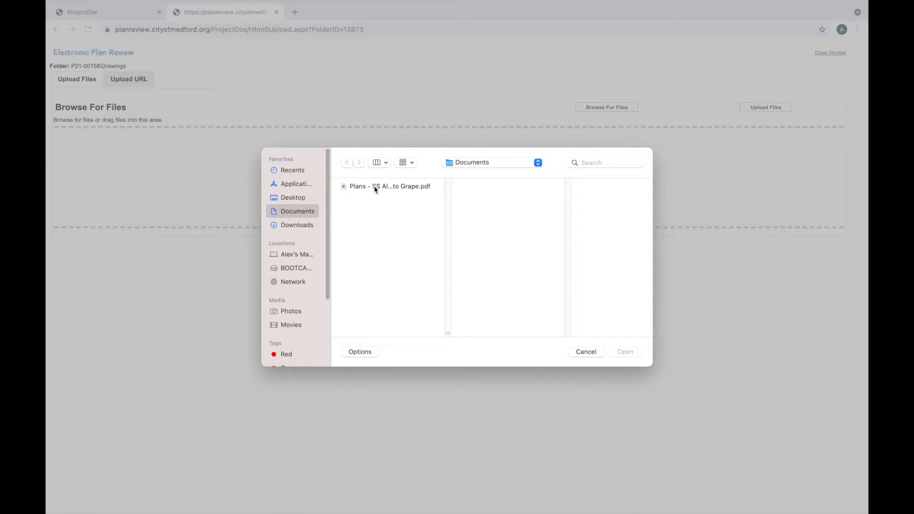
{"action": "left_click", "coordinate": [385, 186]}
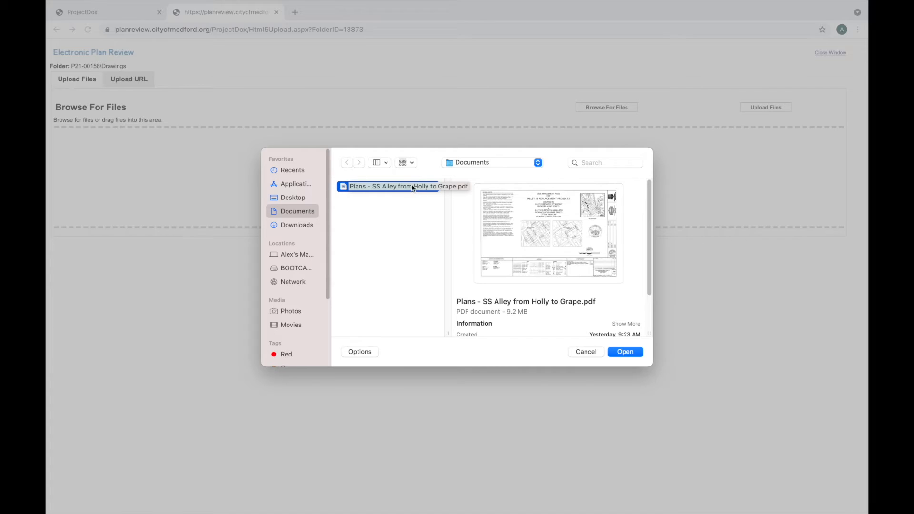
{"action": "mouse_move", "coordinate": [463, 195]}
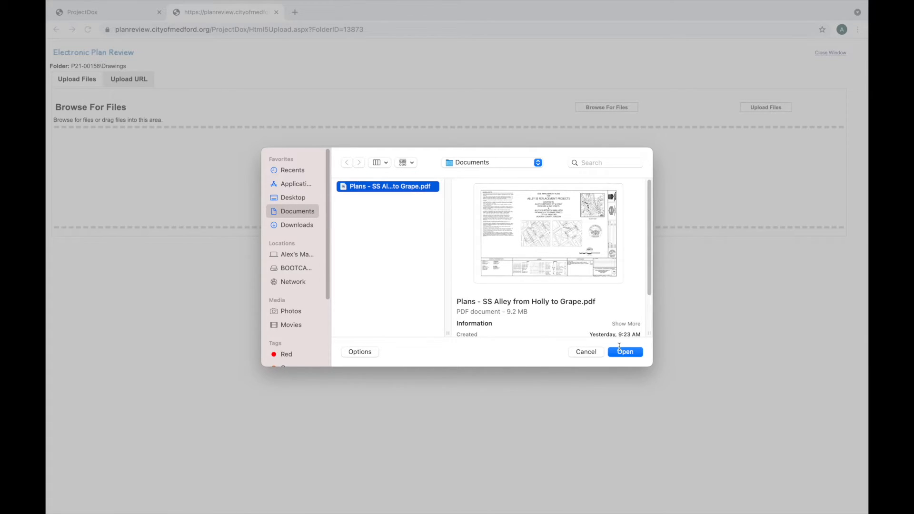
{"action": "left_click", "coordinate": [625, 353]}
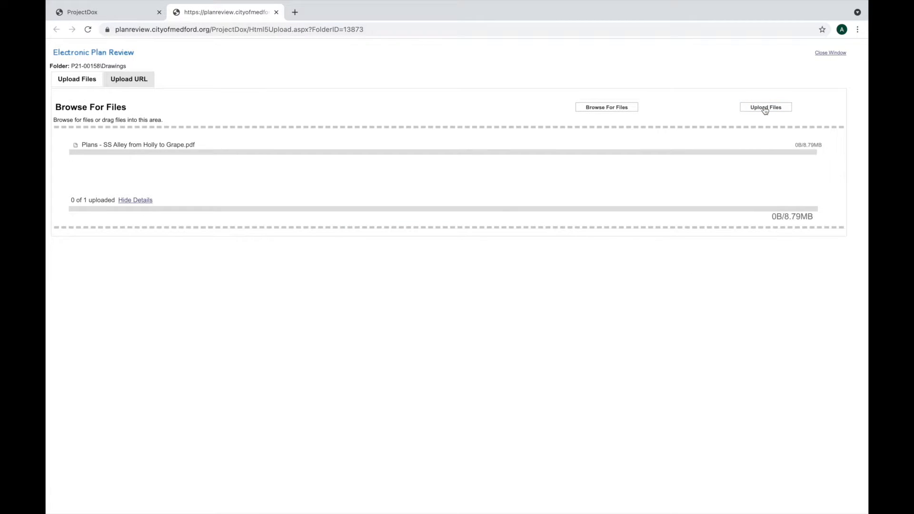
Upload the queued plan PDF so the confirmation lists it as a version candidate
{"action": "left_click", "coordinate": [766, 107]}
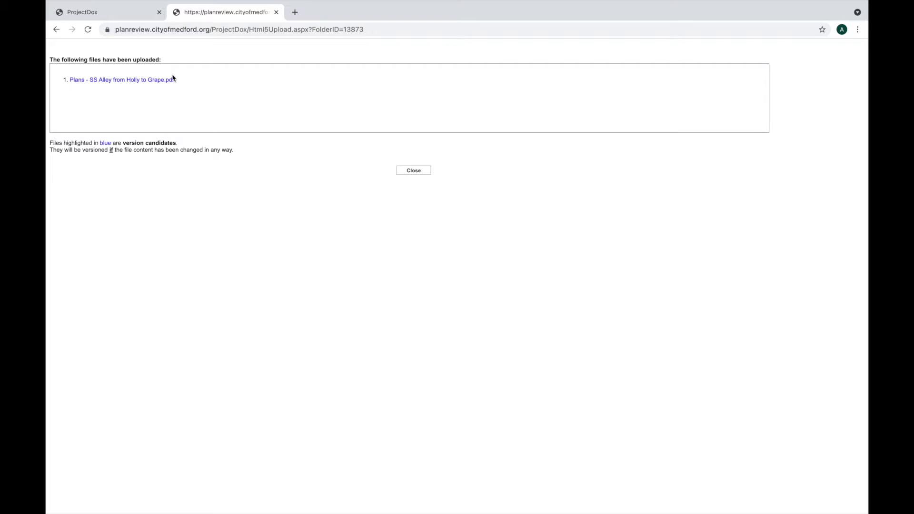
{"action": "mouse_move", "coordinate": [107, 144]}
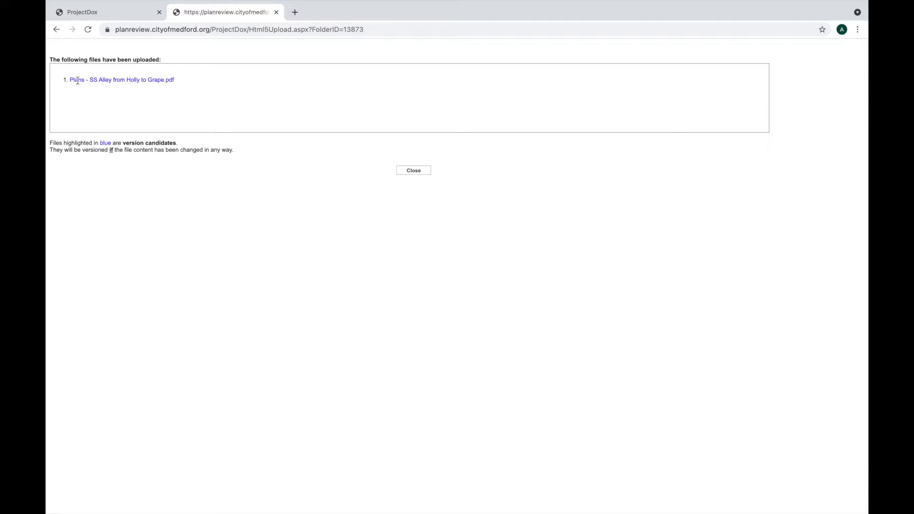
{"action": "mouse_move", "coordinate": [55, 84]}
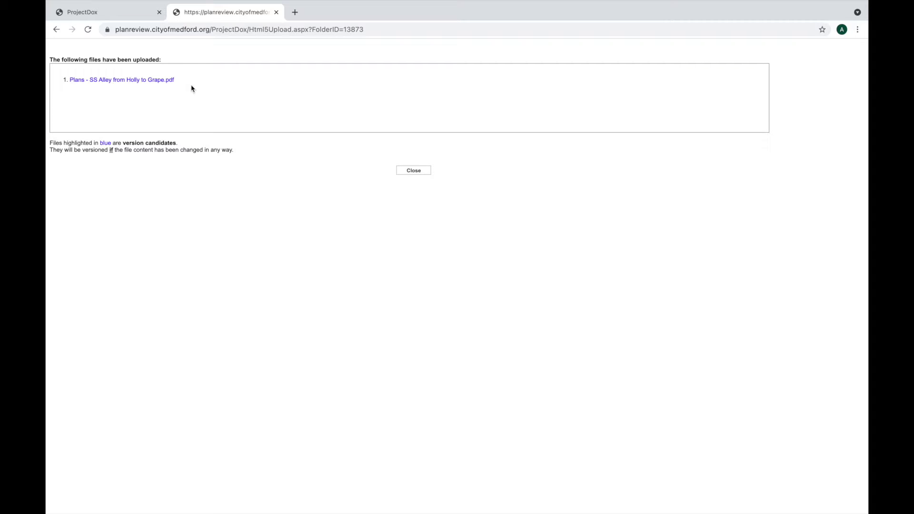
{"action": "mouse_move", "coordinate": [164, 89]}
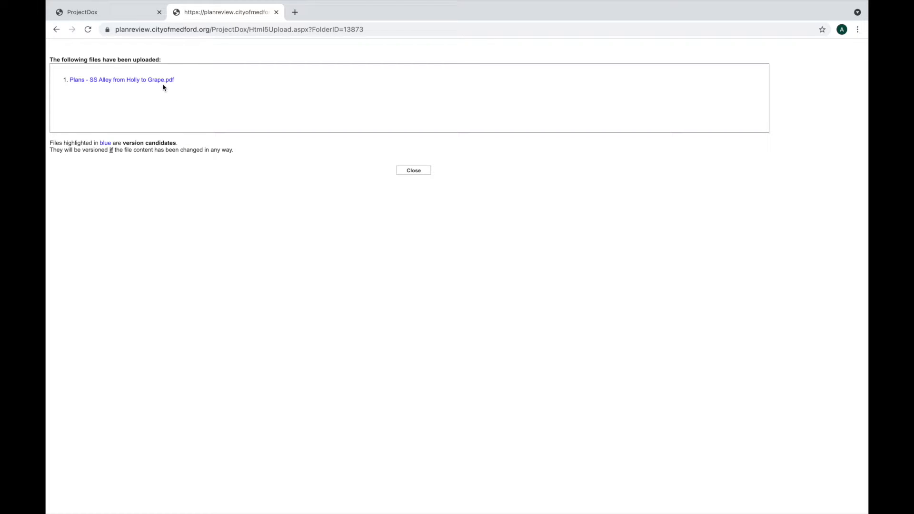
{"action": "mouse_move", "coordinate": [161, 97]}
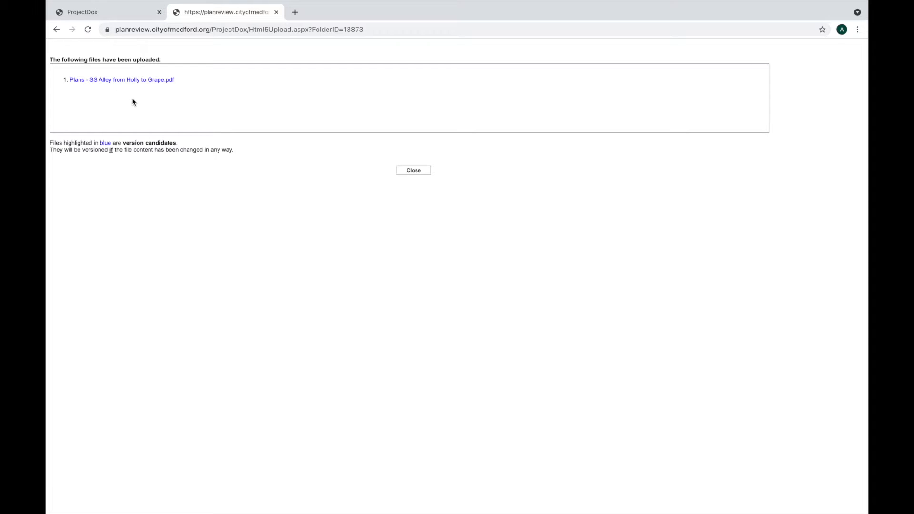
{"action": "mouse_move", "coordinate": [164, 106]}
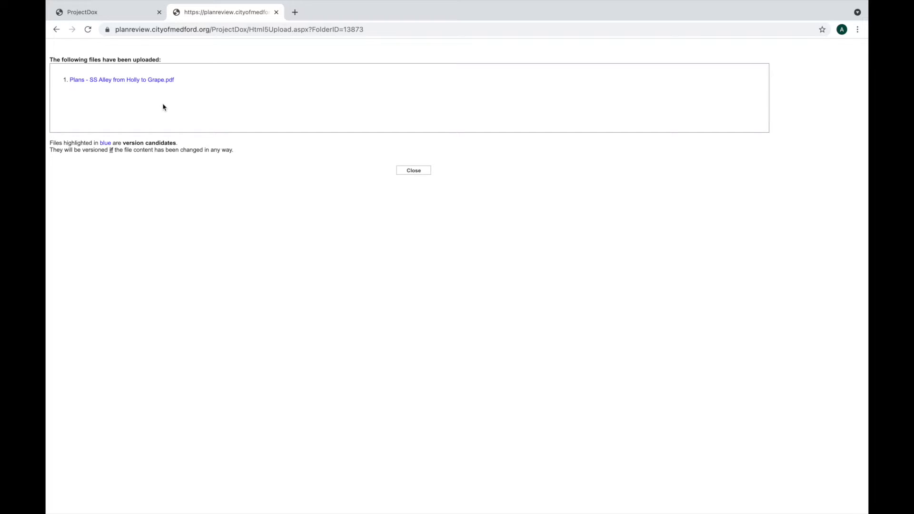
{"action": "mouse_move", "coordinate": [171, 108]}
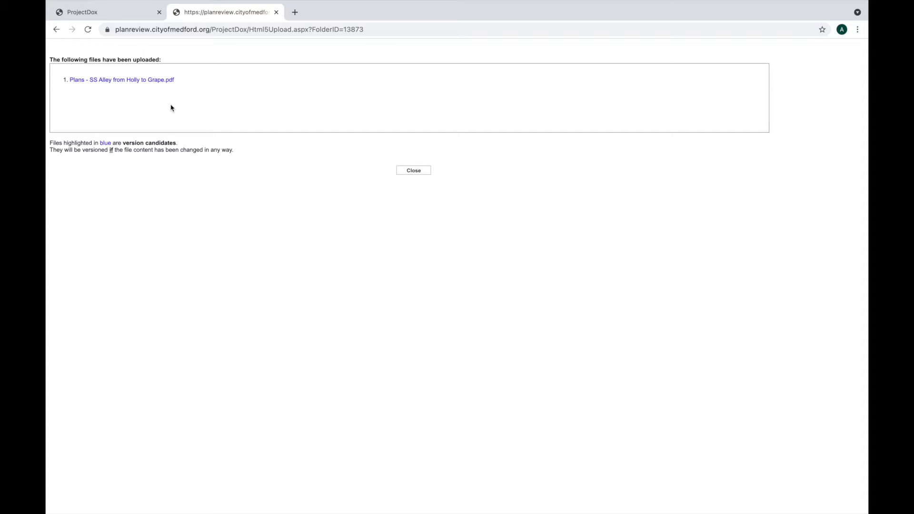
{"action": "mouse_move", "coordinate": [244, 101]}
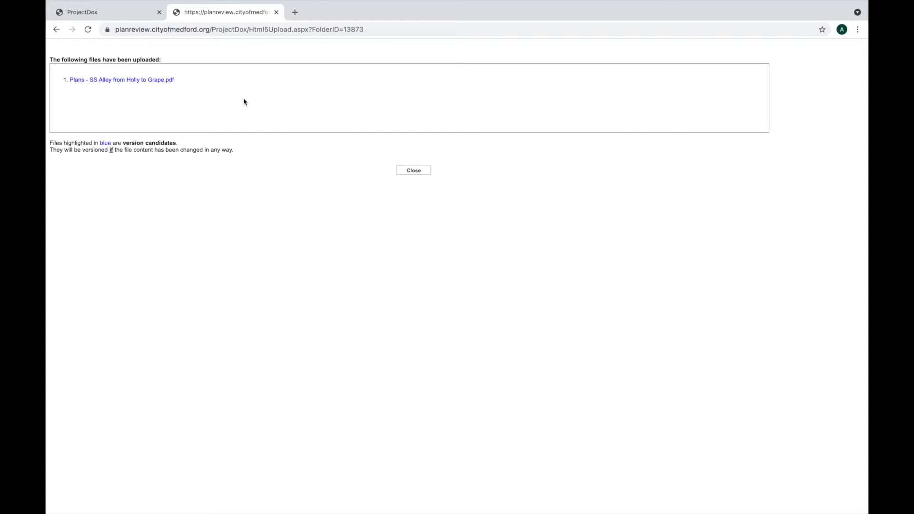
{"action": "mouse_move", "coordinate": [232, 118]}
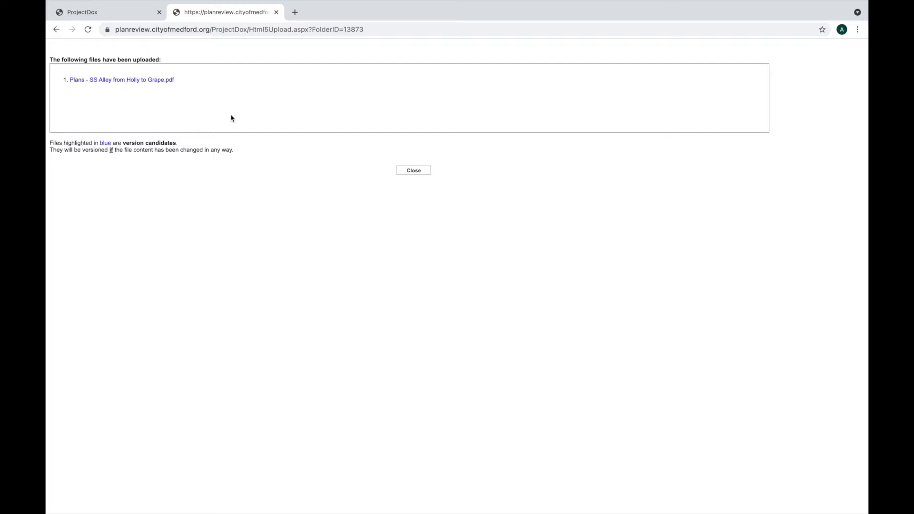
{"action": "mouse_move", "coordinate": [230, 111]}
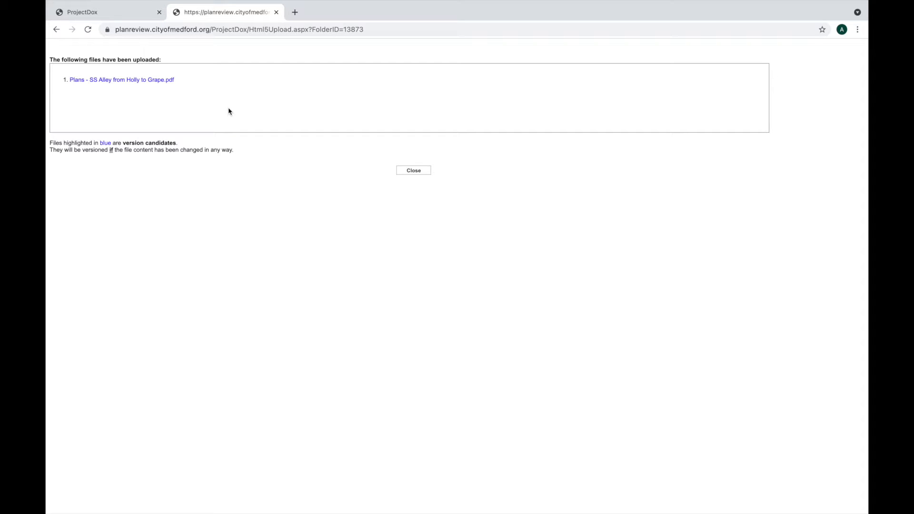
{"action": "mouse_move", "coordinate": [205, 101]}
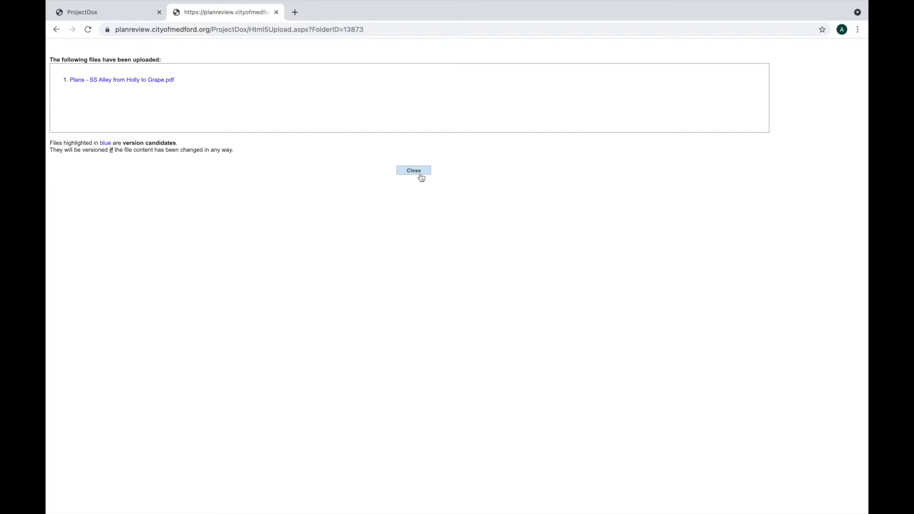
Dismiss the confirmation so Drawings lists the plan PDF marked V2
{"action": "left_click", "coordinate": [414, 171]}
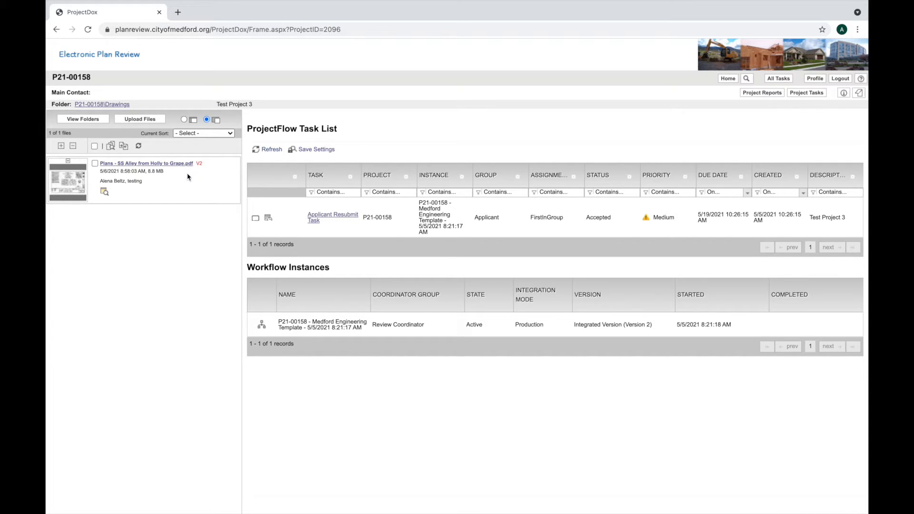
{"action": "mouse_move", "coordinate": [132, 189]}
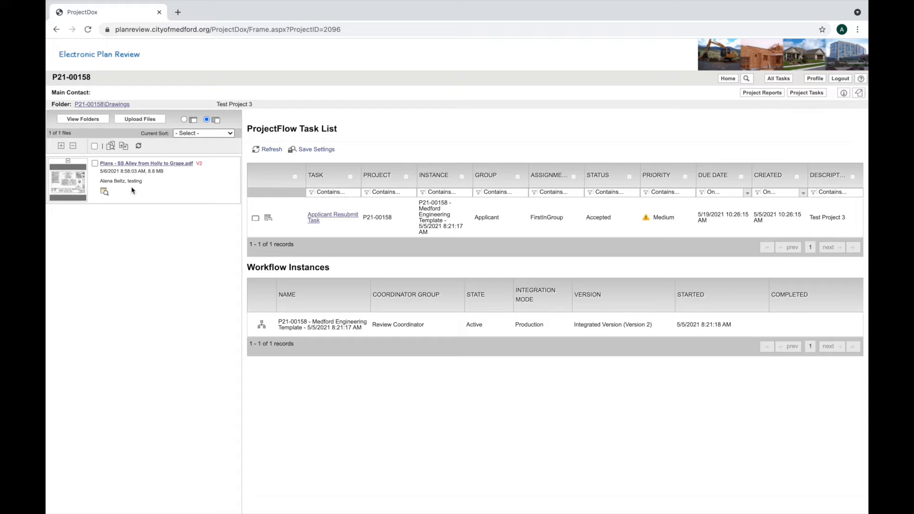
{"action": "mouse_move", "coordinate": [135, 181]}
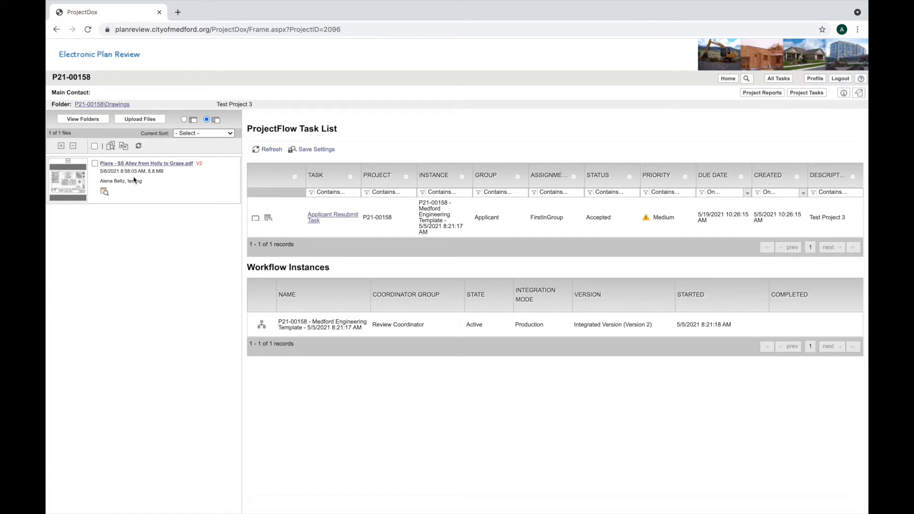
{"action": "mouse_move", "coordinate": [136, 193]}
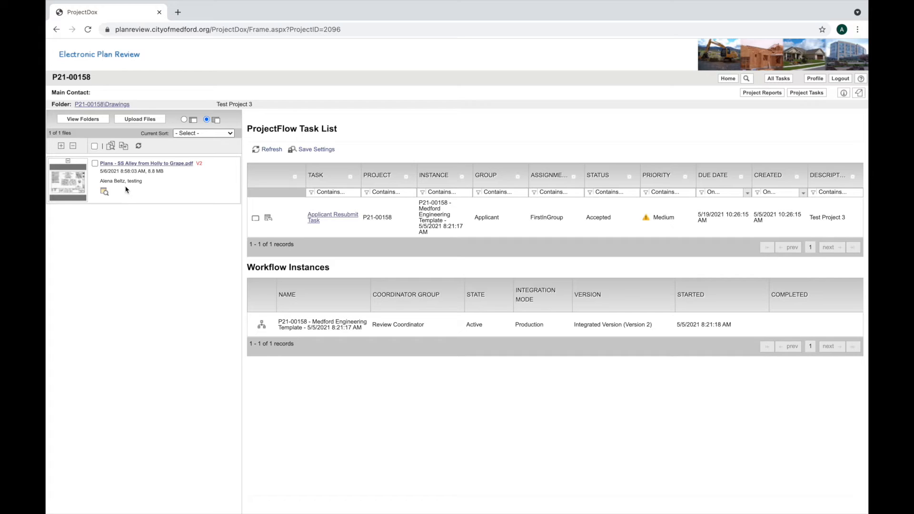
{"action": "mouse_move", "coordinate": [127, 202]}
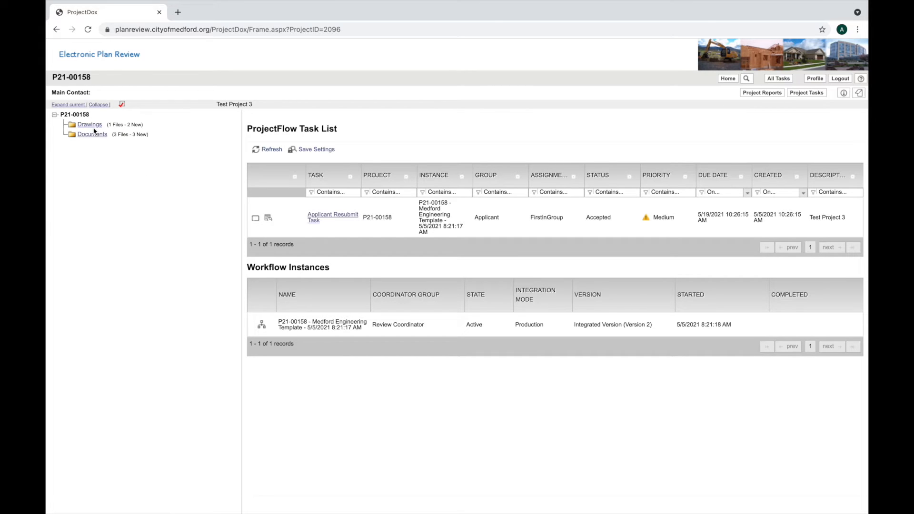
Show the Documents folder listing Detention, Engineers Estimate and SD Calcs Packet PDFs
{"action": "left_click", "coordinate": [91, 133]}
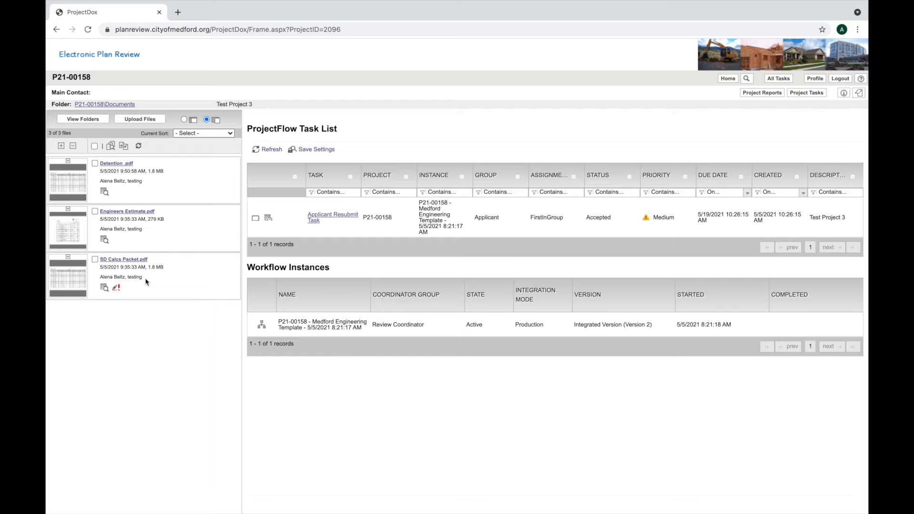
{"action": "mouse_move", "coordinate": [120, 278]}
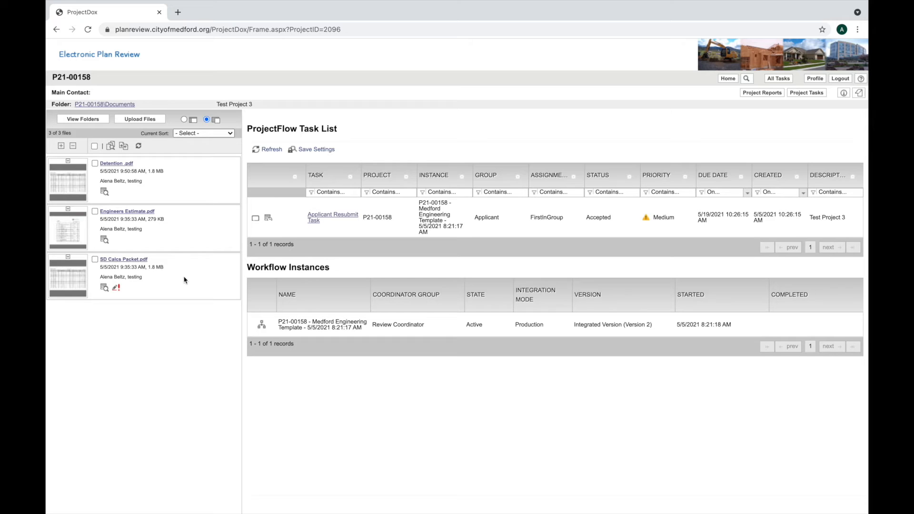
{"action": "mouse_move", "coordinate": [175, 285]}
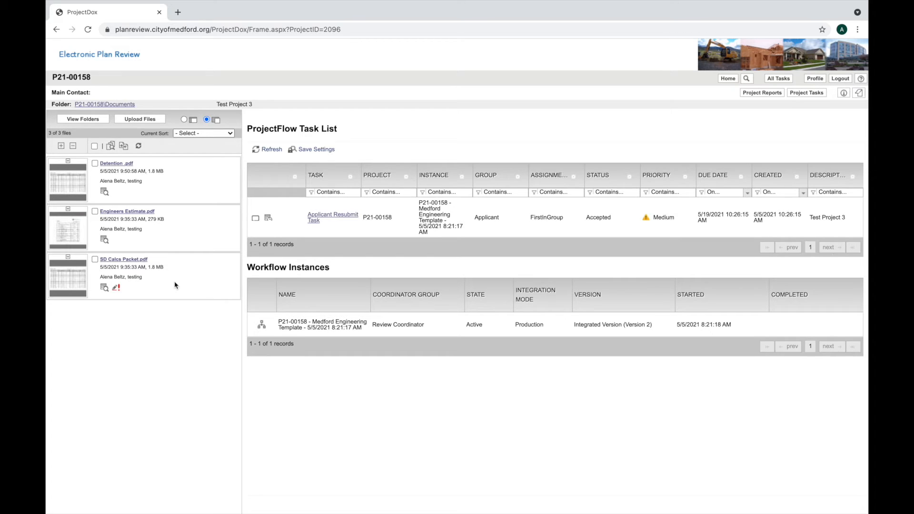
{"action": "mouse_move", "coordinate": [186, 241]}
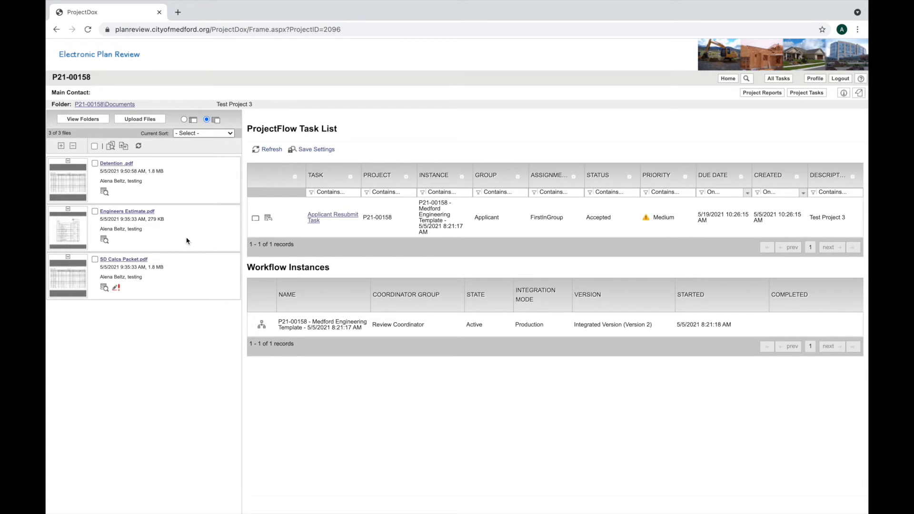
{"action": "mouse_move", "coordinate": [218, 227]}
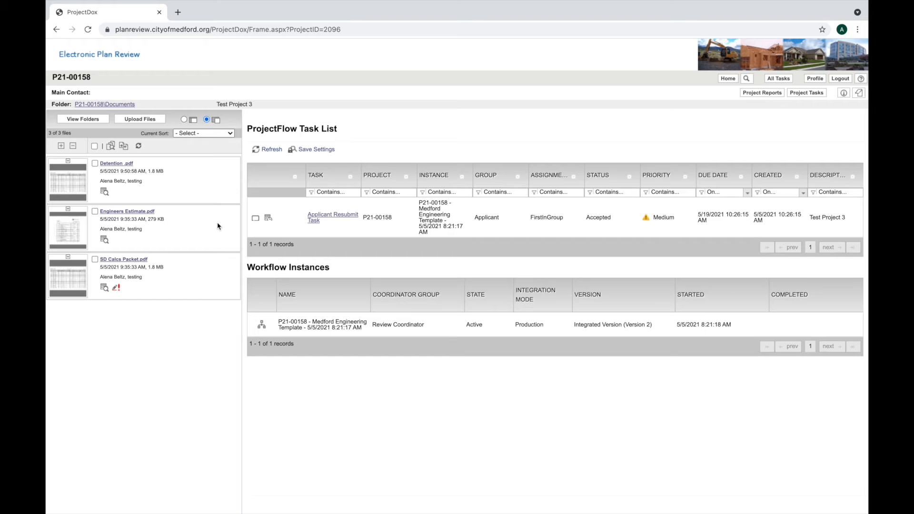
{"action": "mouse_move", "coordinate": [197, 225]}
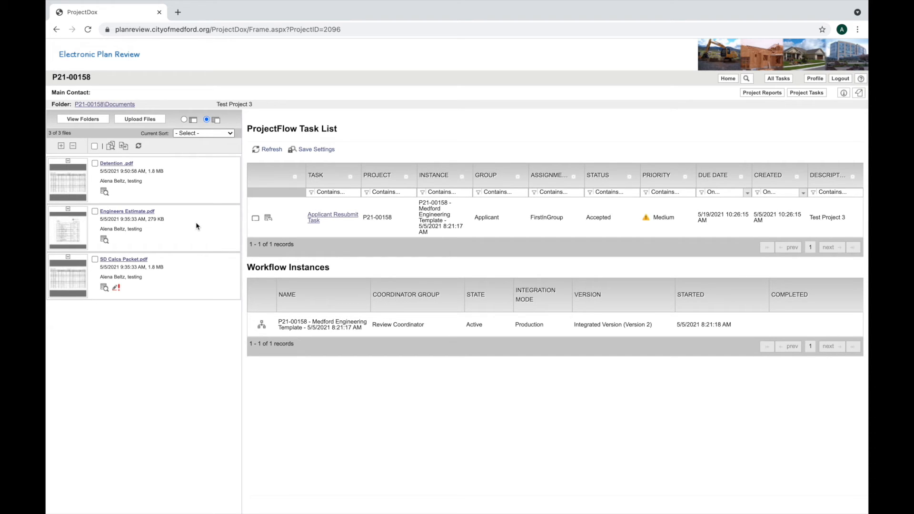
{"action": "mouse_move", "coordinate": [133, 133]}
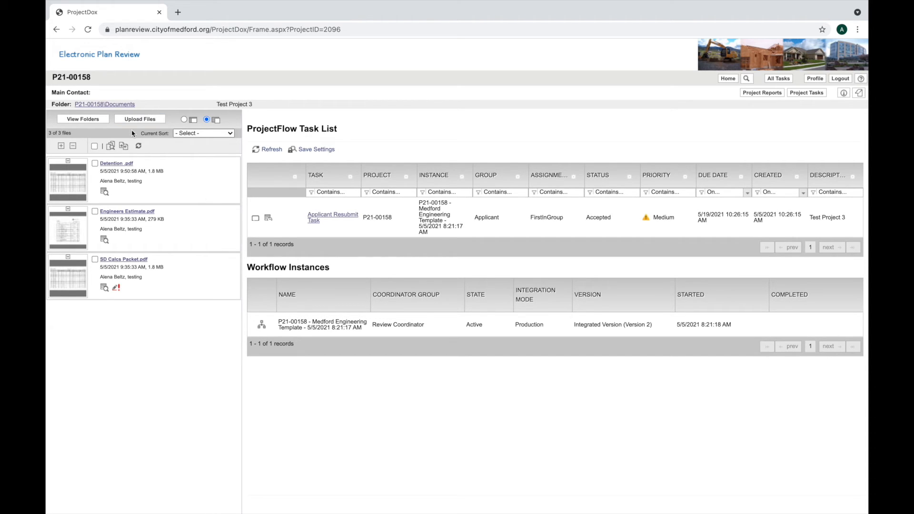
{"action": "mouse_move", "coordinate": [138, 122]}
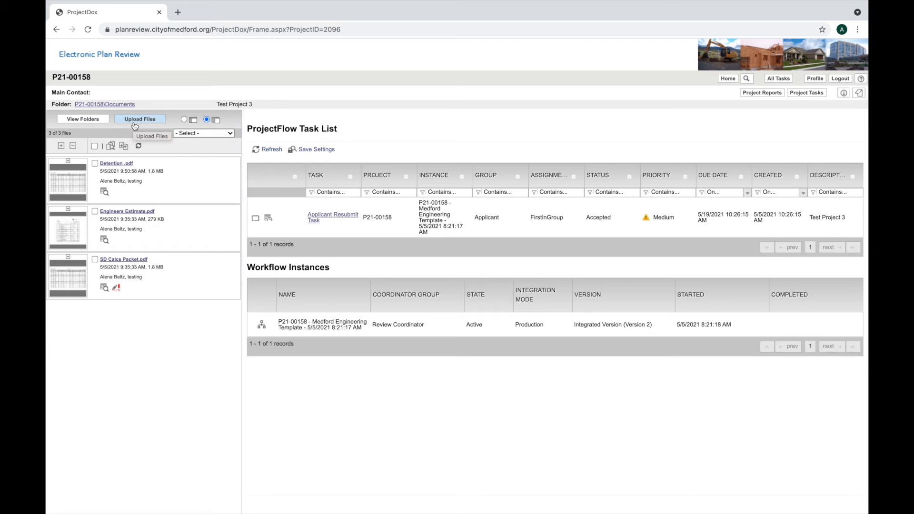
{"action": "mouse_move", "coordinate": [204, 275]}
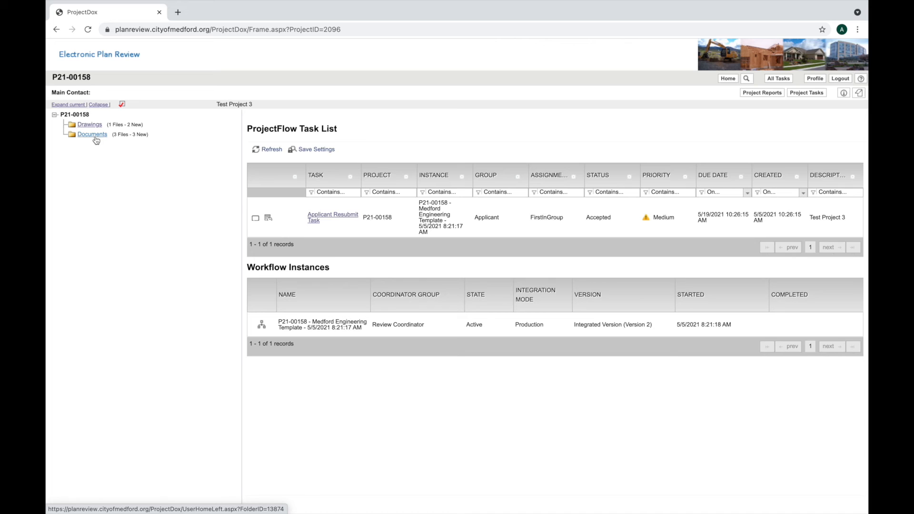
{"action": "left_click", "coordinate": [91, 134]}
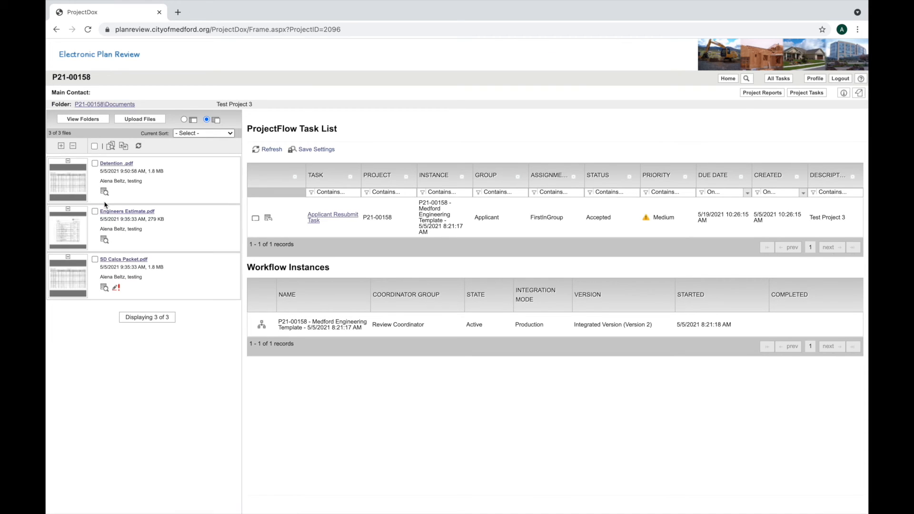
{"action": "mouse_move", "coordinate": [183, 198]}
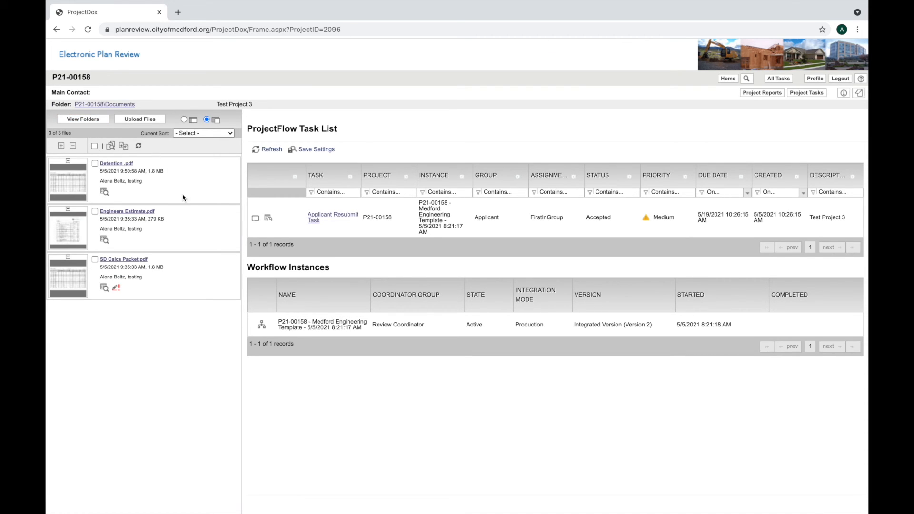
{"action": "mouse_move", "coordinate": [182, 245]}
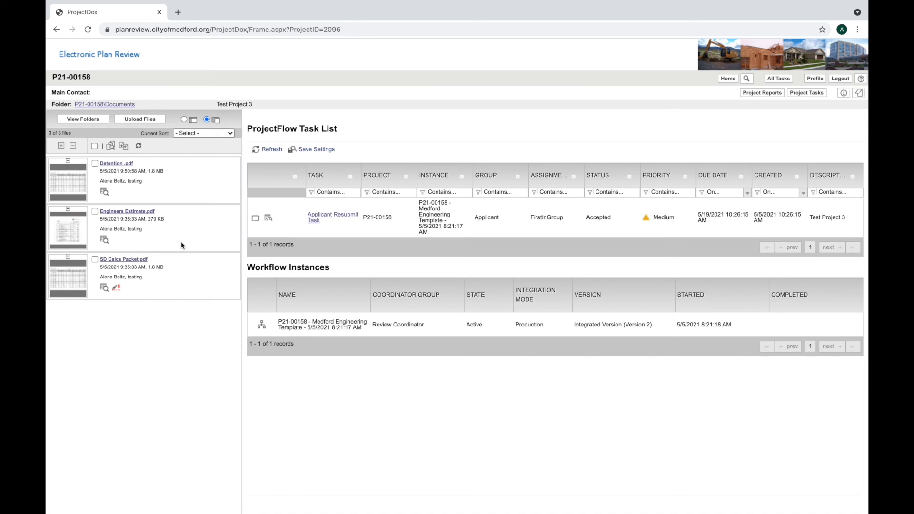
{"action": "mouse_move", "coordinate": [84, 126]}
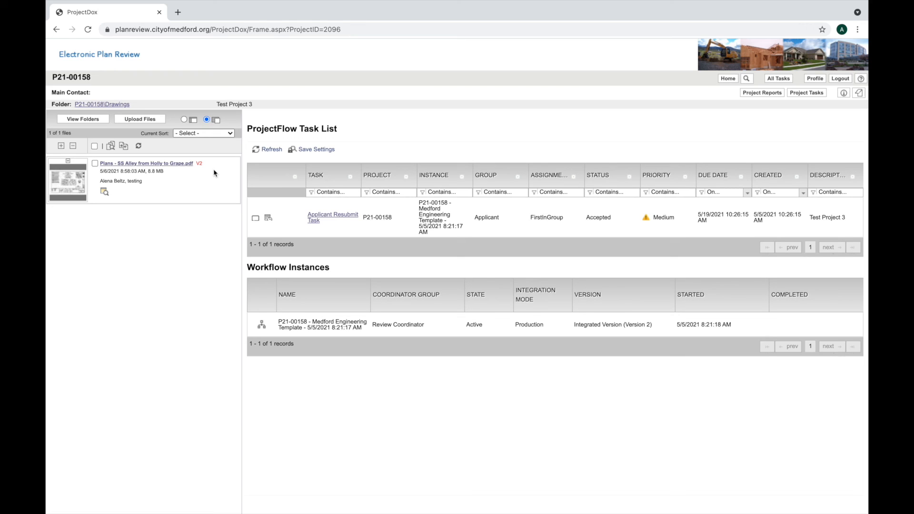
{"action": "mouse_move", "coordinate": [229, 282]}
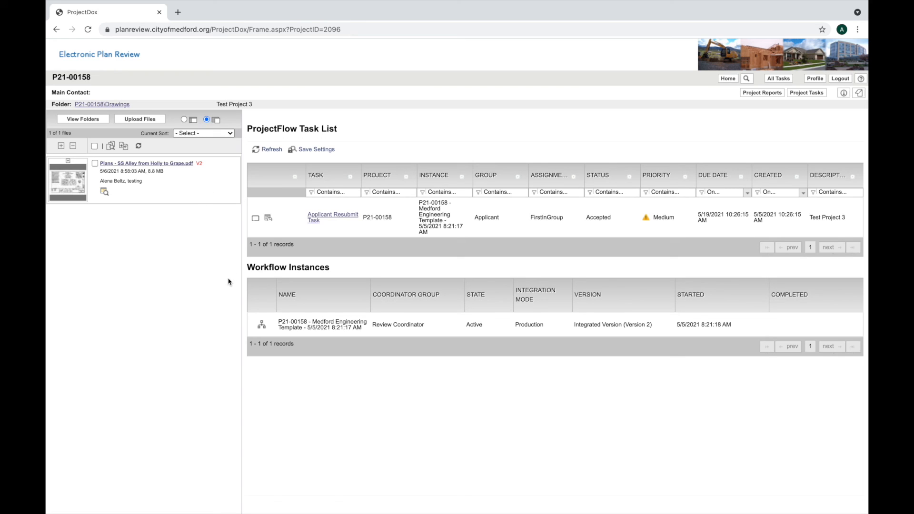